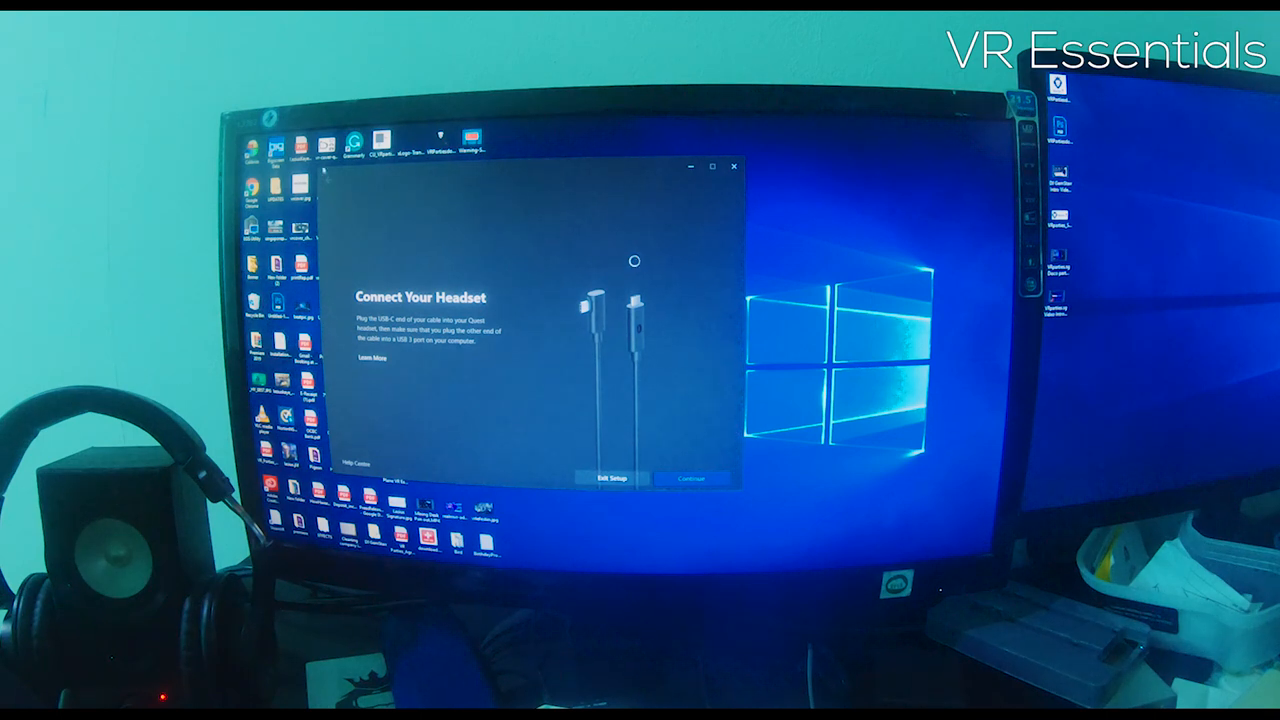
Drag the Connect Your Headset window left and wait for the red connection error.
{"action": "left_click_drag", "start_coordinate": [540, 167], "coordinate": [440, 192]}
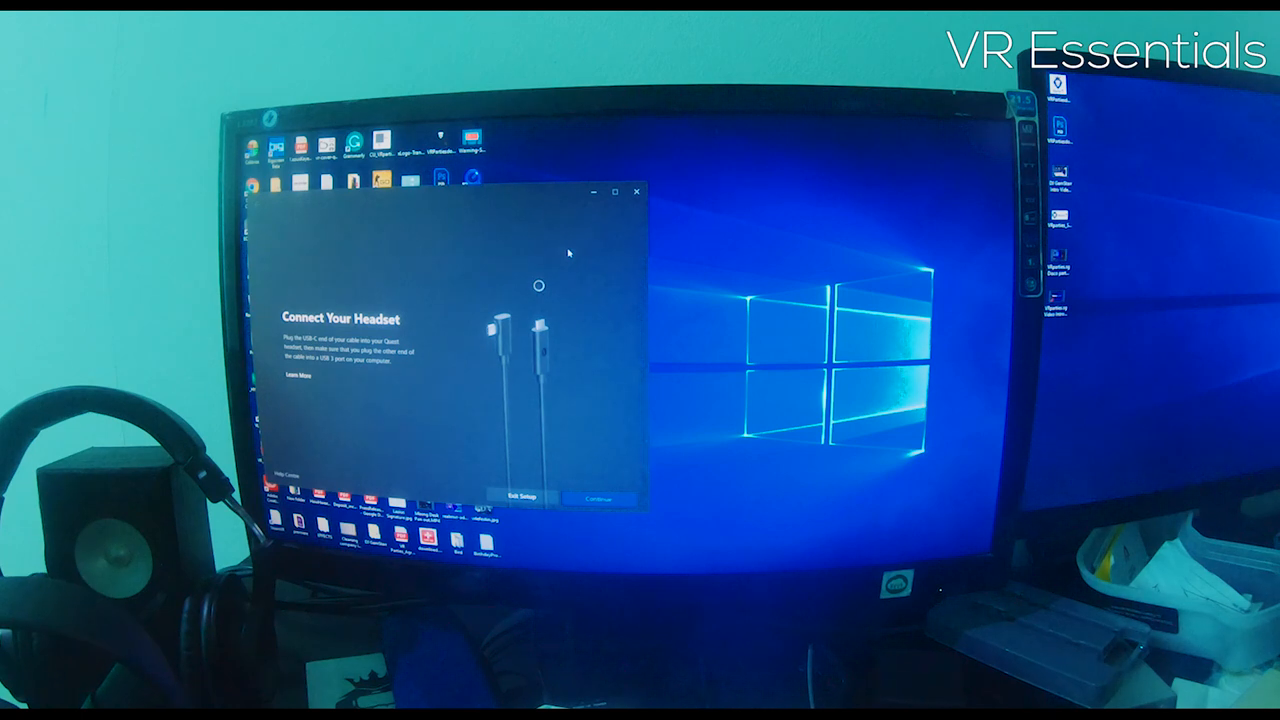
{"action": "left_click", "coordinate": [538, 287]}
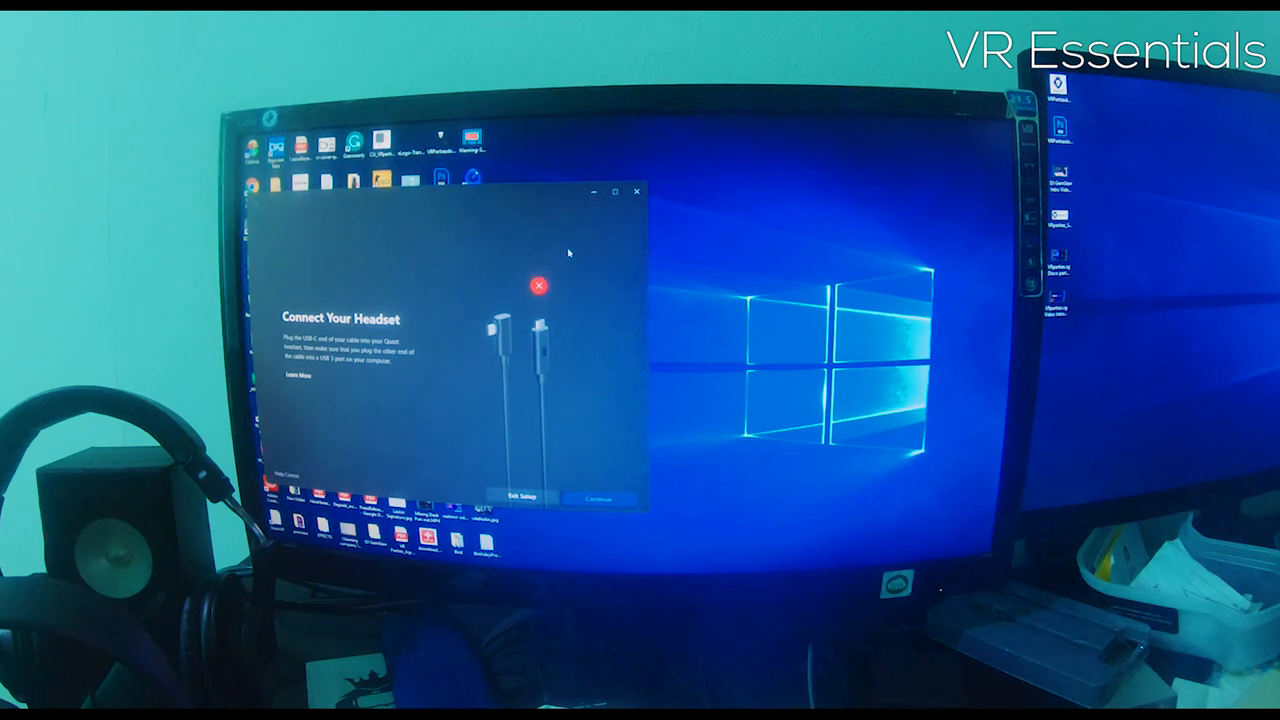